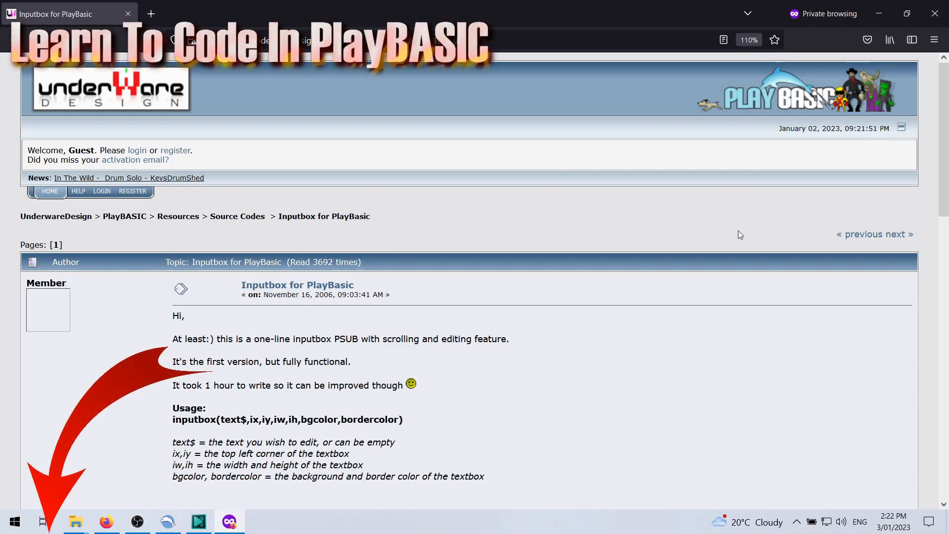
{"action": "mouse_move", "coordinate": [720, 233]}
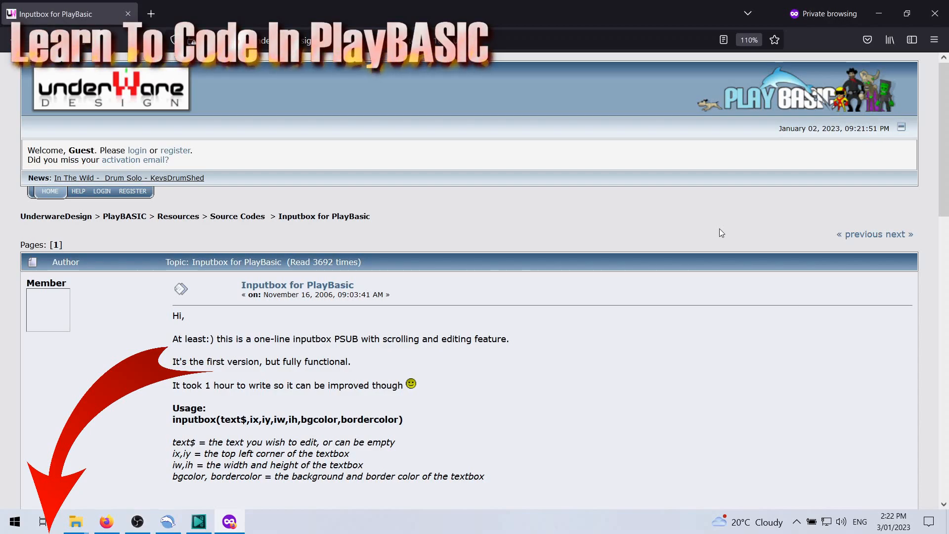
{"action": "mouse_move", "coordinate": [583, 340]}
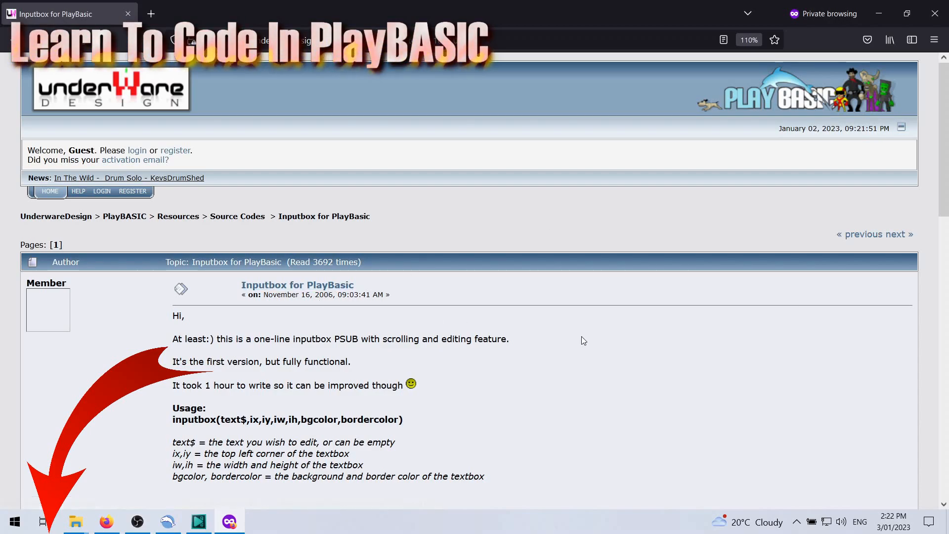
Step: Scroll through the Inputbox example, then enter 'Hello' in the demo's text box over the circles
{"action": "scroll", "scroll_direction": "down", "scroll_amount": 3}
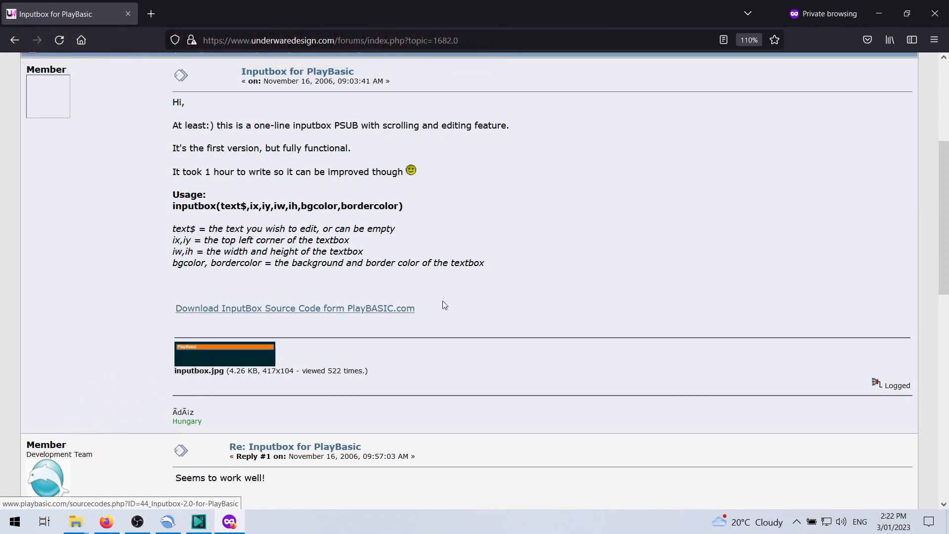
{"action": "scroll", "scroll_direction": "down", "scroll_amount": 3}
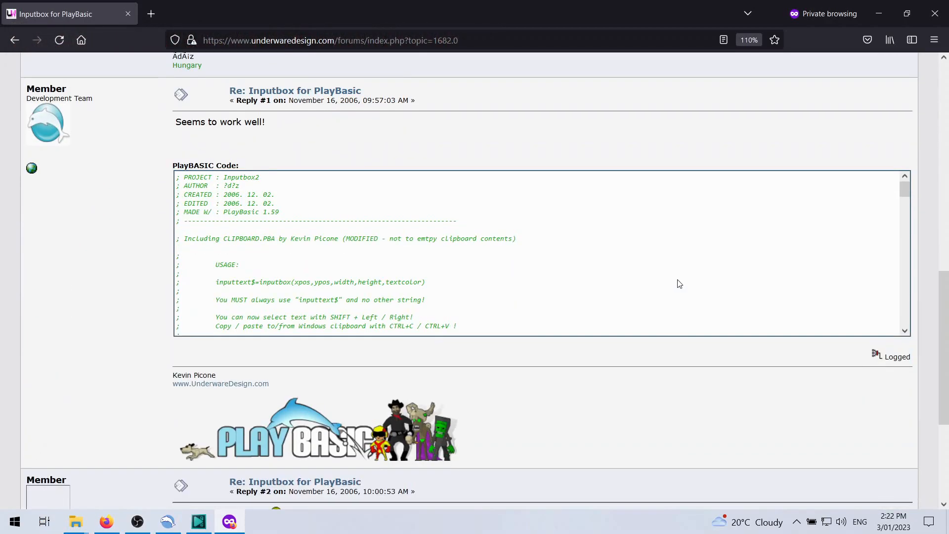
{"action": "scroll", "scroll_direction": "down", "scroll_amount": 3}
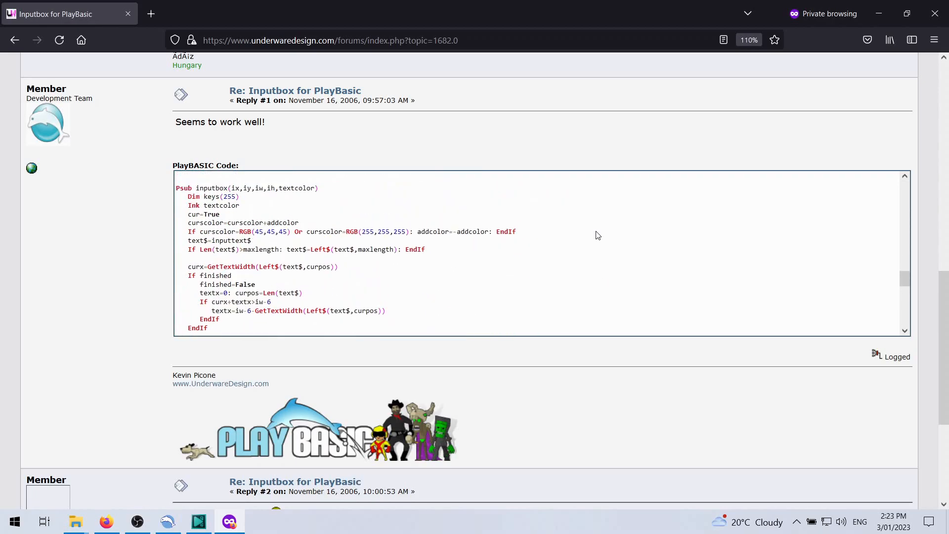
{"action": "scroll", "scroll_direction": "up", "scroll_amount": 3}
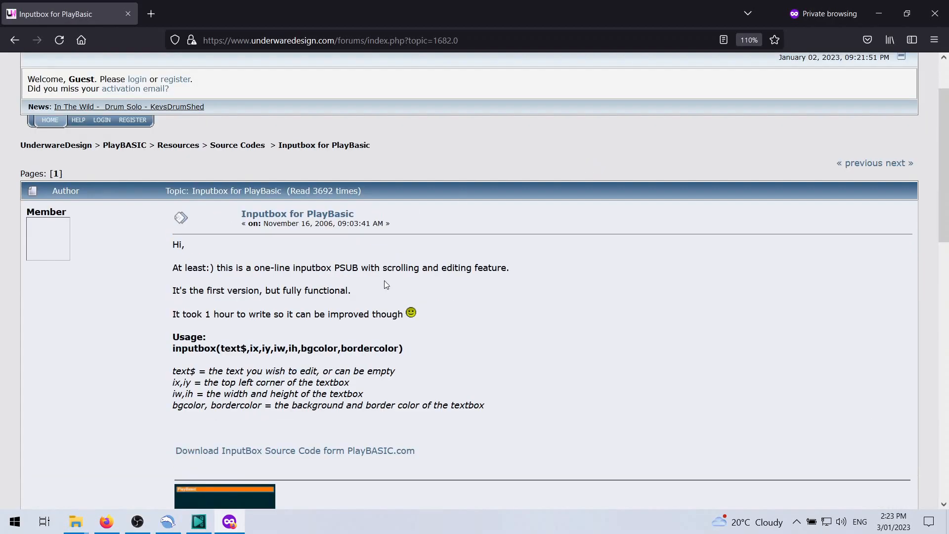
{"action": "scroll", "scroll_direction": "up", "scroll_amount": 3}
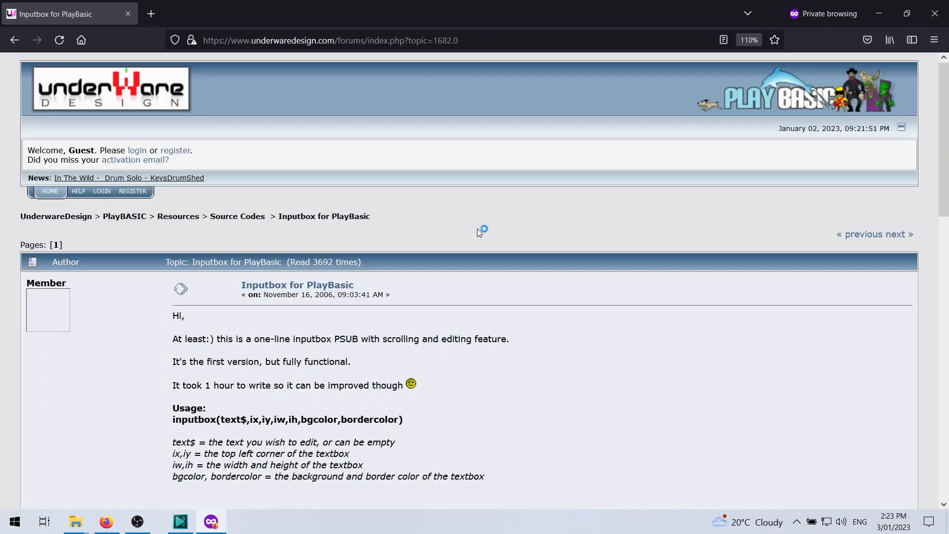
{"action": "left_click", "coordinate": [229, 521]}
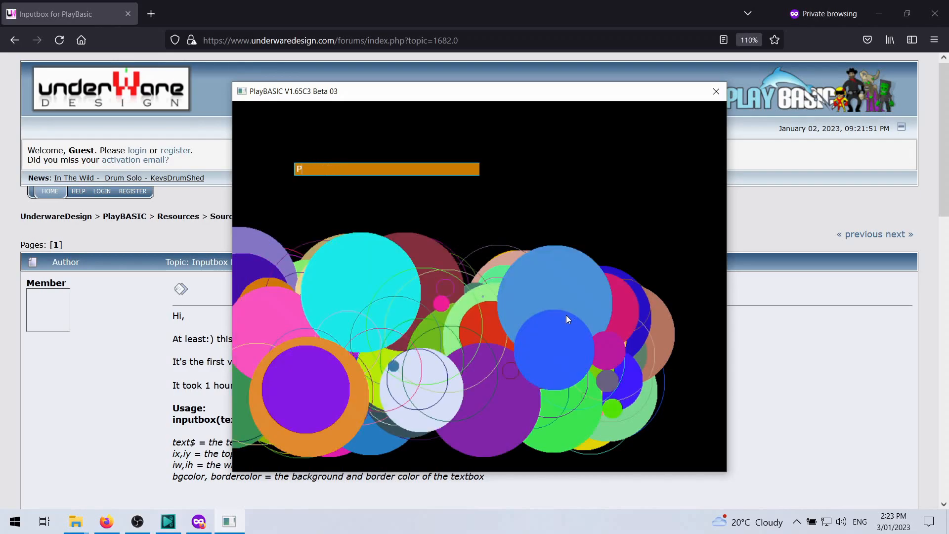
{"action": "type", "text": "Hello"}
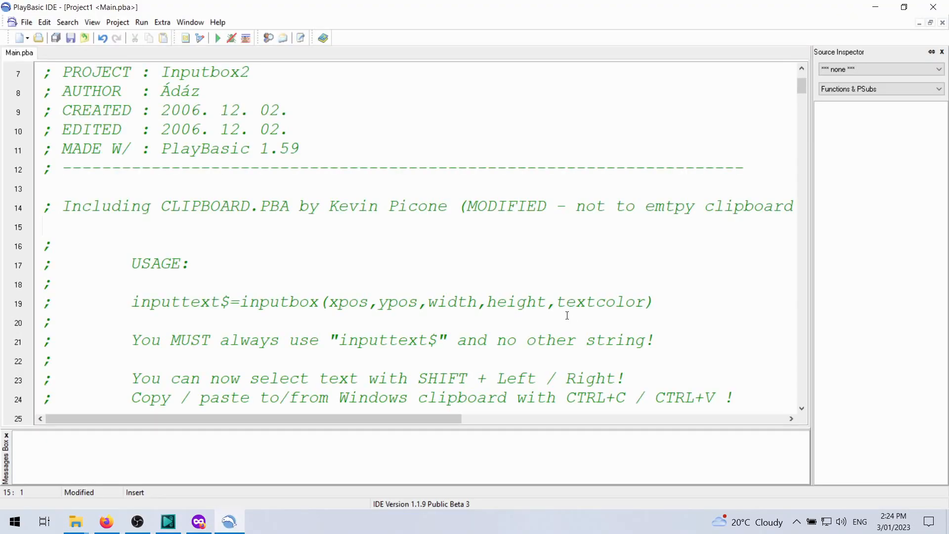
{"action": "scroll", "scroll_direction": "down", "scroll_amount": 3}
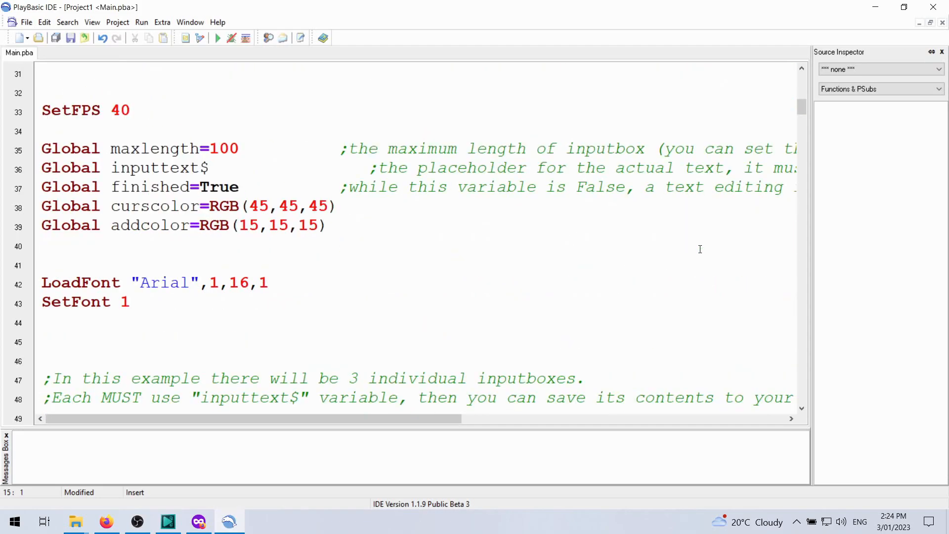
{"action": "scroll", "scroll_direction": "up", "scroll_amount": 3}
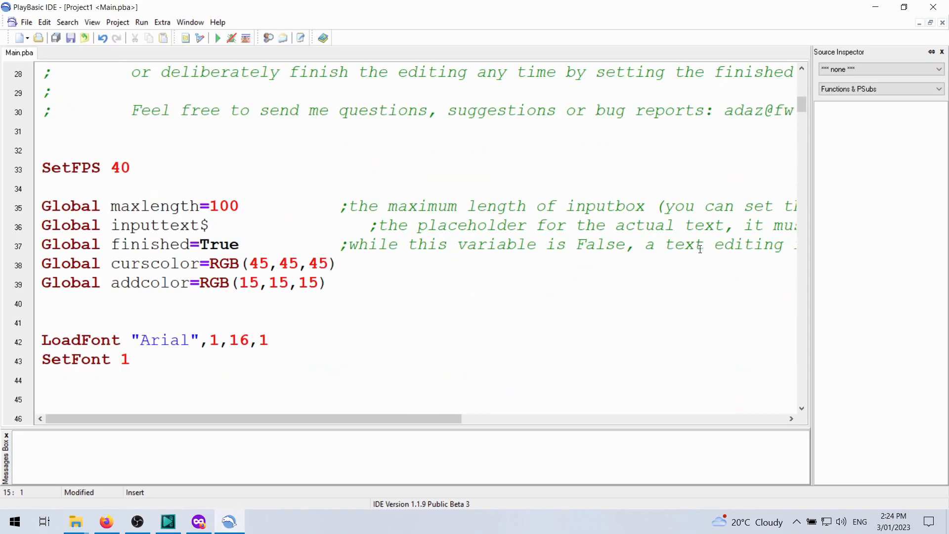
{"action": "left_click", "coordinate": [100, 147]}
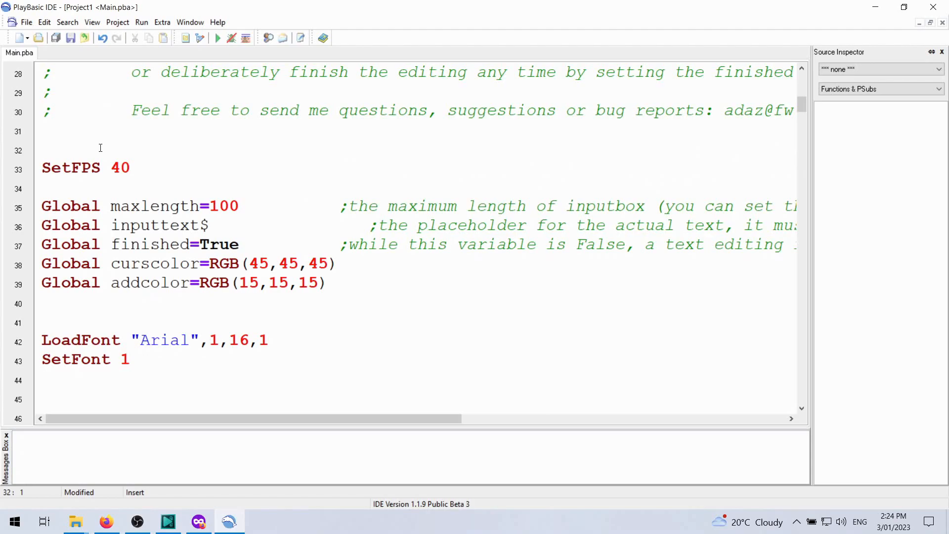
{"action": "mouse_move", "coordinate": [225, 162]}
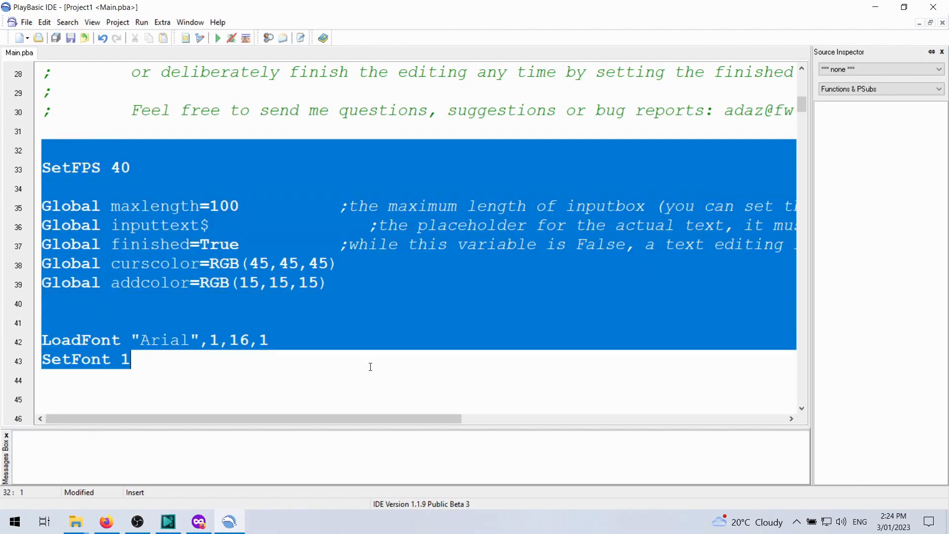
{"action": "scroll", "scroll_direction": "down", "scroll_amount": 3}
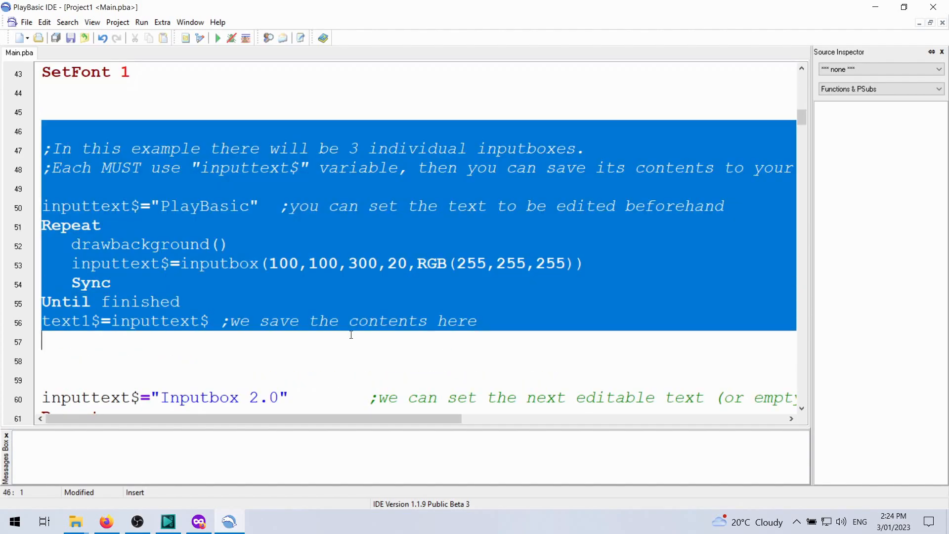
{"action": "mouse_move", "coordinate": [593, 359]}
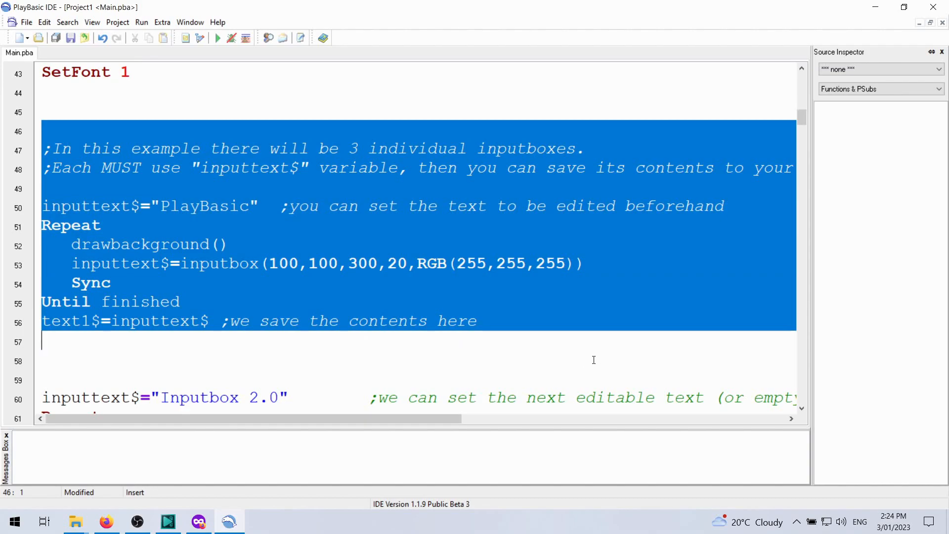
{"action": "scroll", "scroll_direction": "down", "scroll_amount": 3}
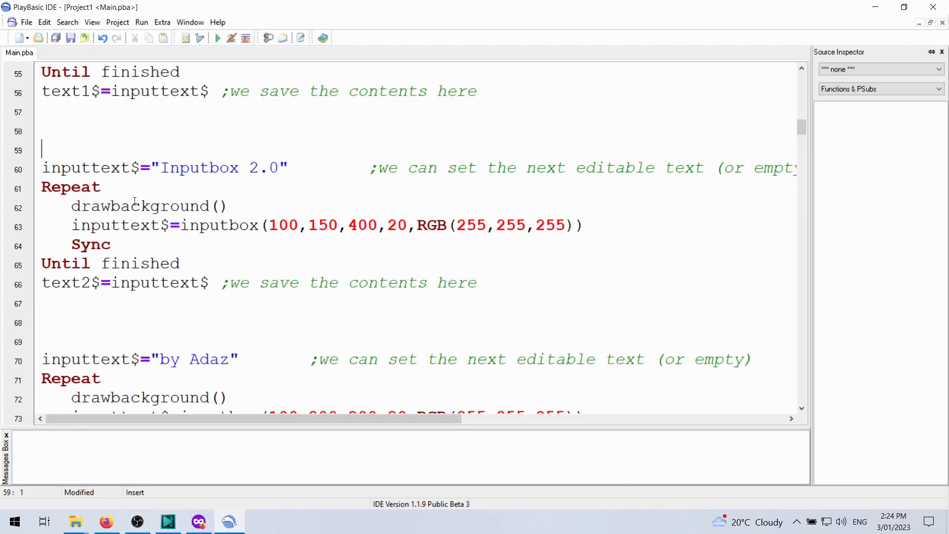
{"action": "scroll", "scroll_direction": "down", "scroll_amount": 3}
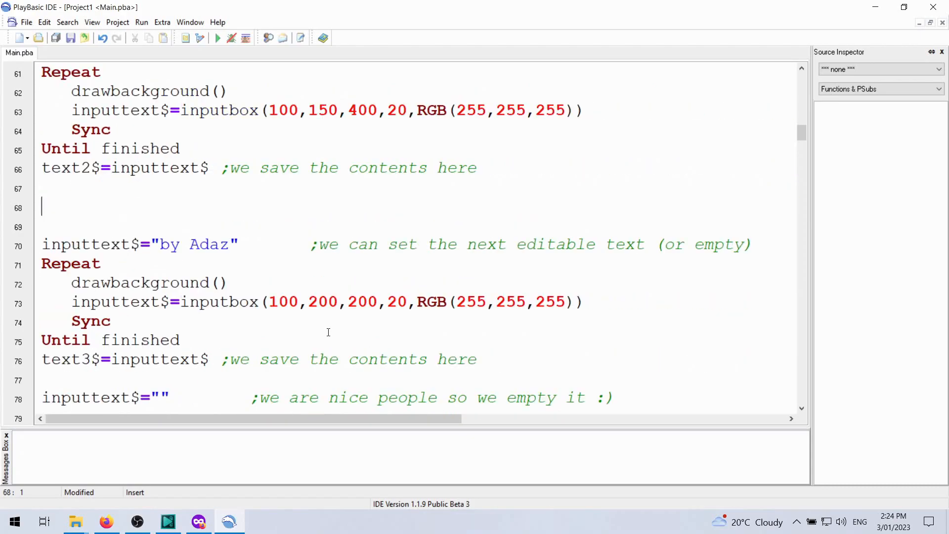
{"action": "scroll", "scroll_direction": "down", "scroll_amount": 3}
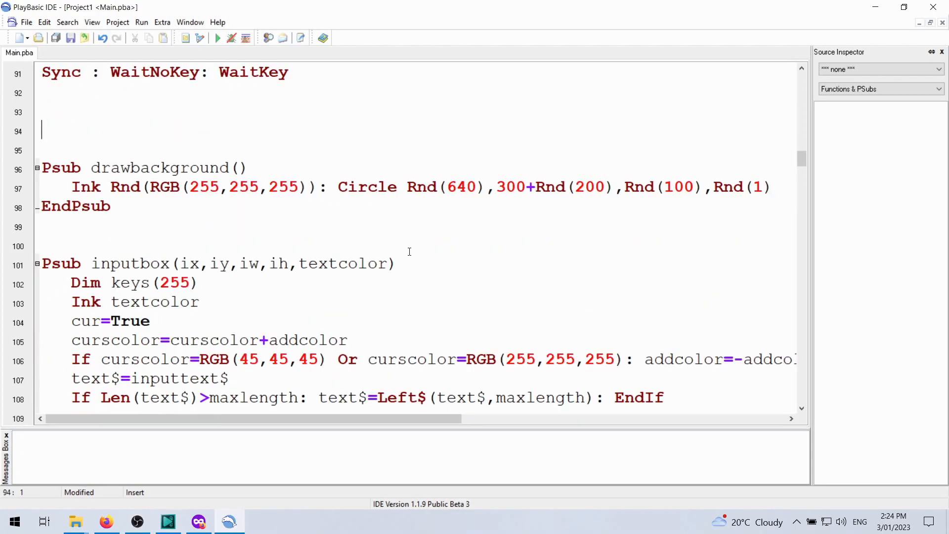
{"action": "mouse_move", "coordinate": [346, 155]}
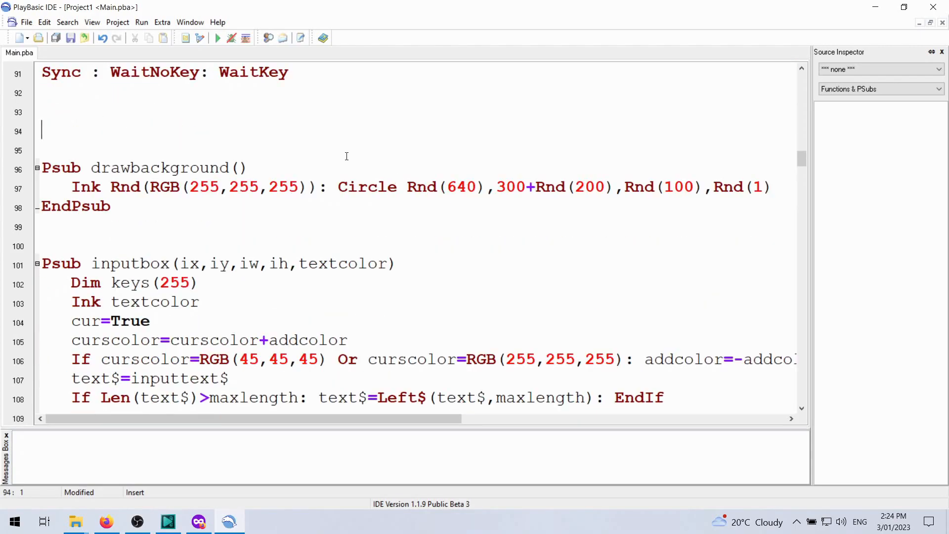
{"action": "mouse_move", "coordinate": [607, 264]}
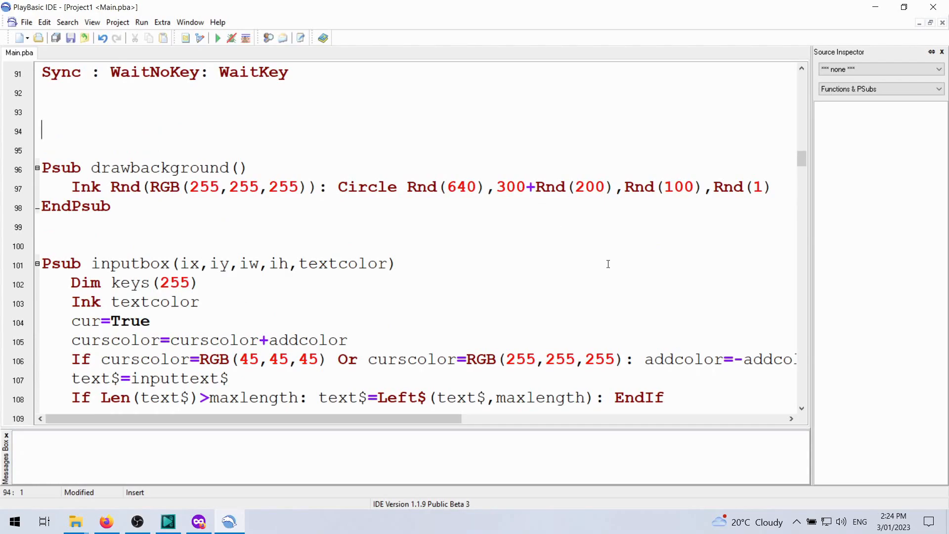
{"action": "scroll", "scroll_direction": "down", "scroll_amount": 3}
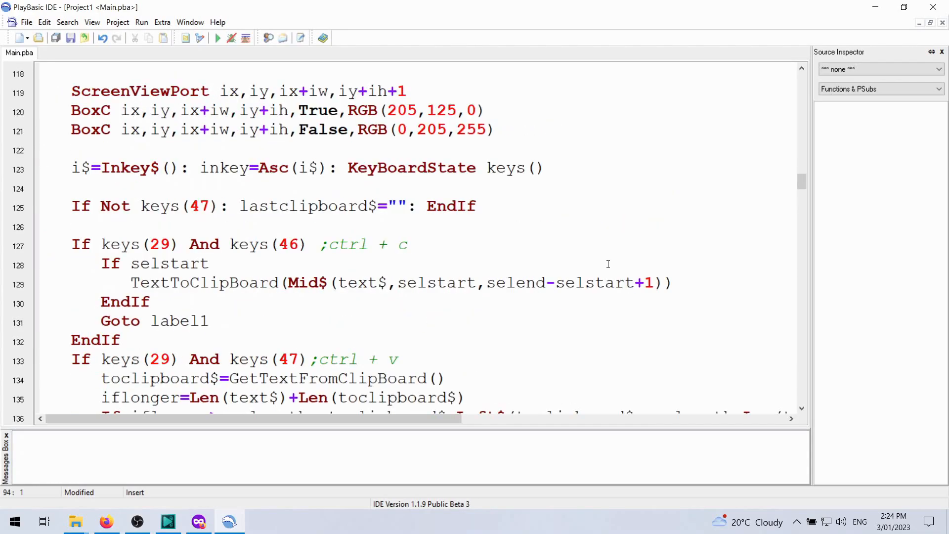
{"action": "scroll", "scroll_direction": "down", "scroll_amount": 3}
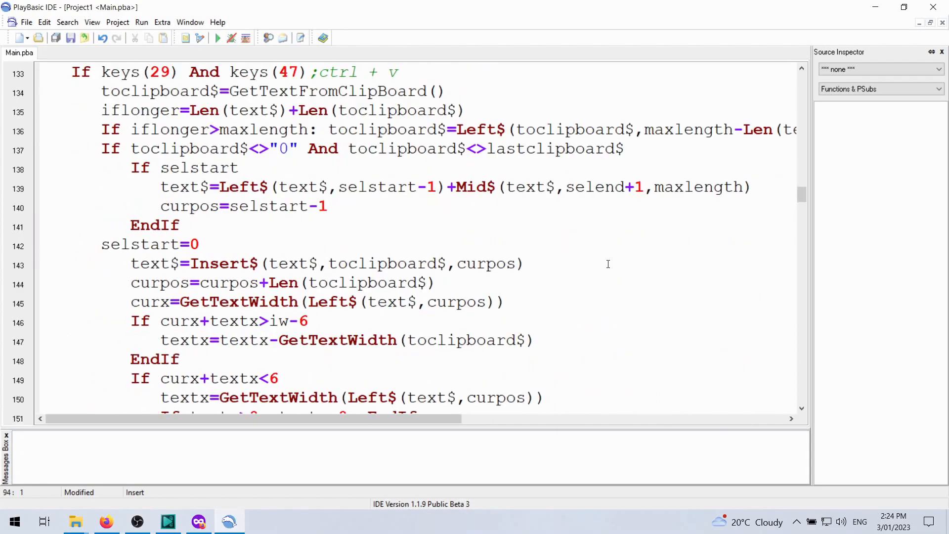
{"action": "scroll", "scroll_direction": "down", "scroll_amount": 3}
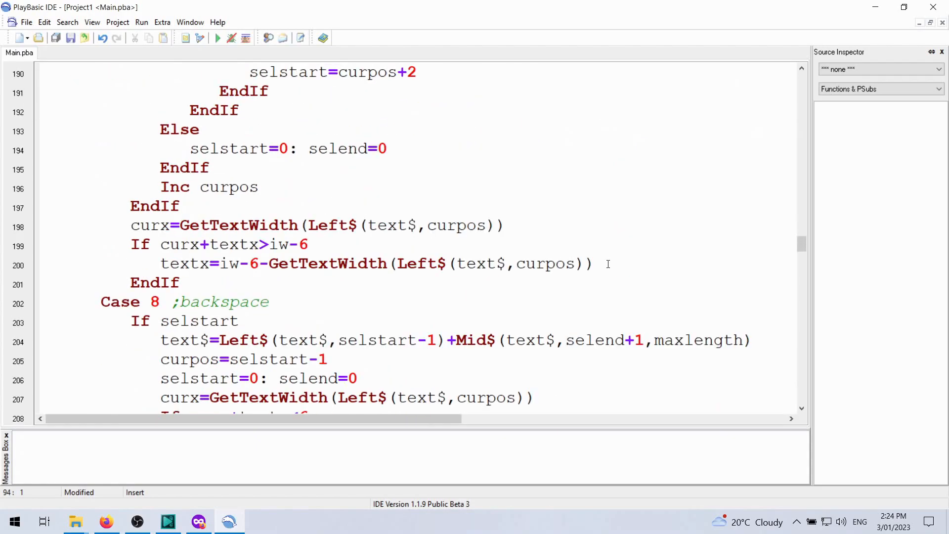
{"action": "scroll", "scroll_direction": "down", "scroll_amount": 3}
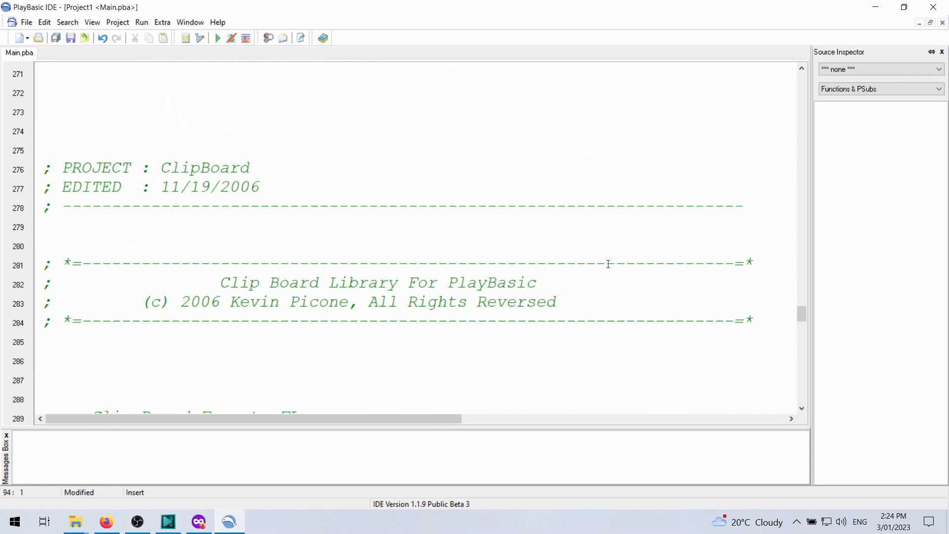
{"action": "scroll", "scroll_direction": "up", "scroll_amount": 3}
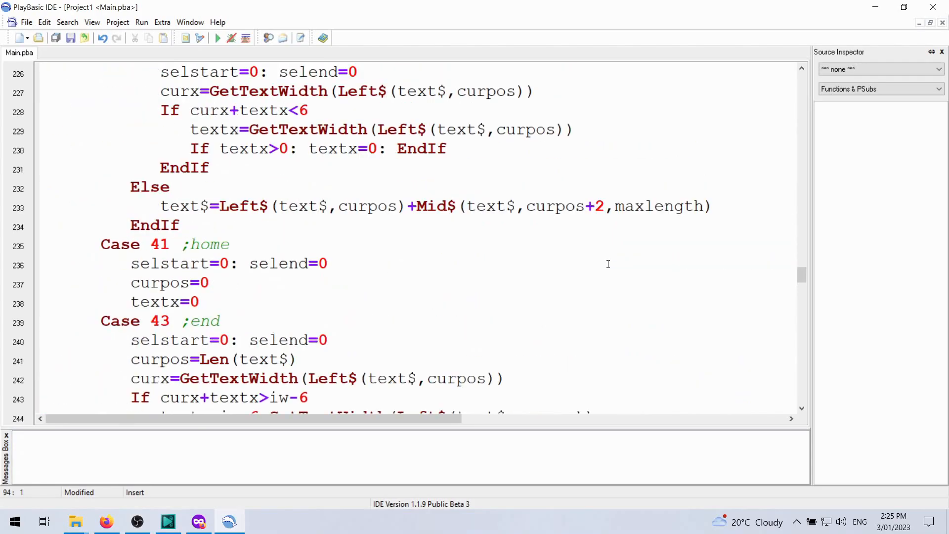
{"action": "scroll", "scroll_direction": "up", "scroll_amount": 3}
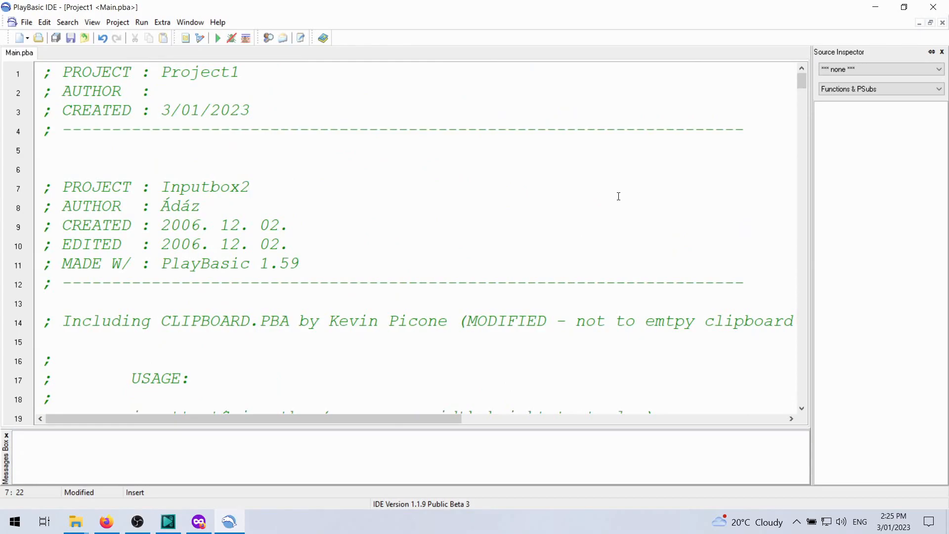
{"action": "left_click", "coordinate": [248, 186]}
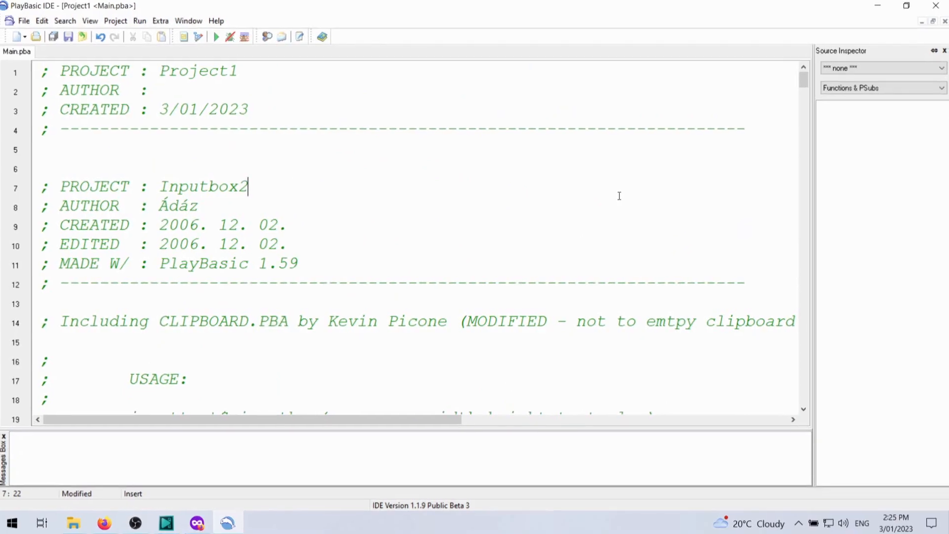